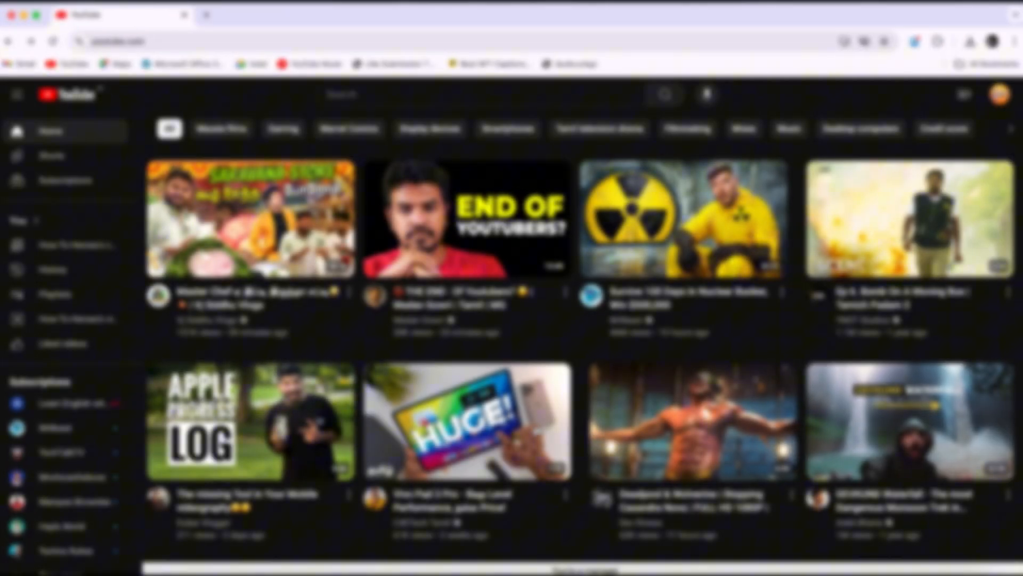
- Play the YouTube video 'THE END: Of Youtubers?' from the home page
left_click(467, 222)
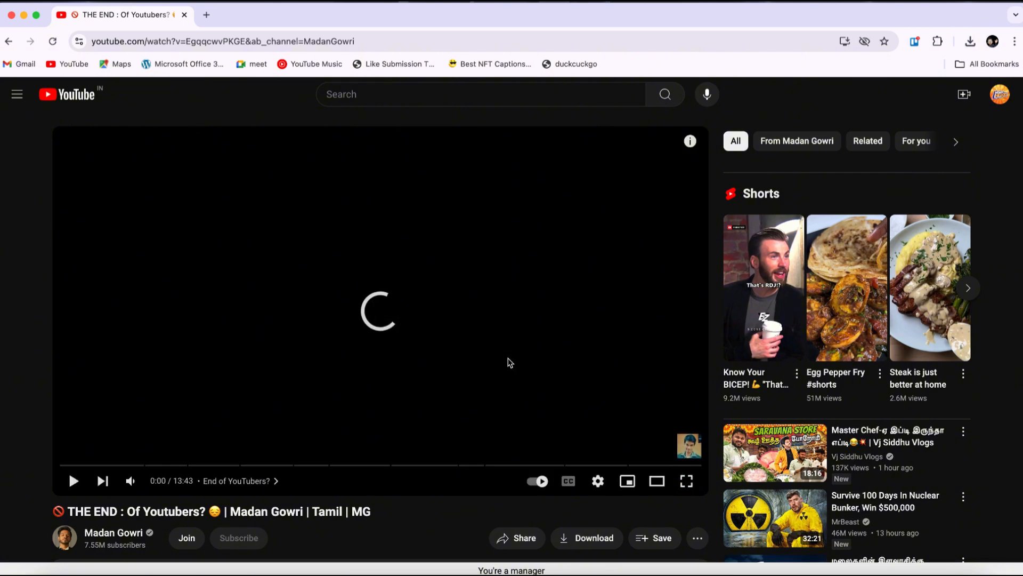
left_click(1012, 40)
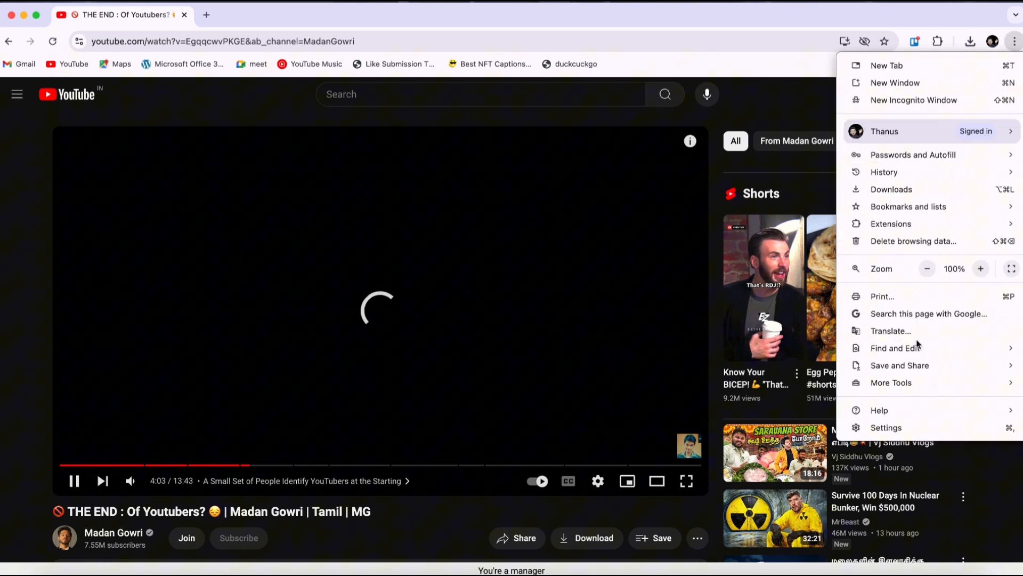
- In Chrome Settings > System, switch off 'Use graphics acceleration when available'
left_click(885, 428)
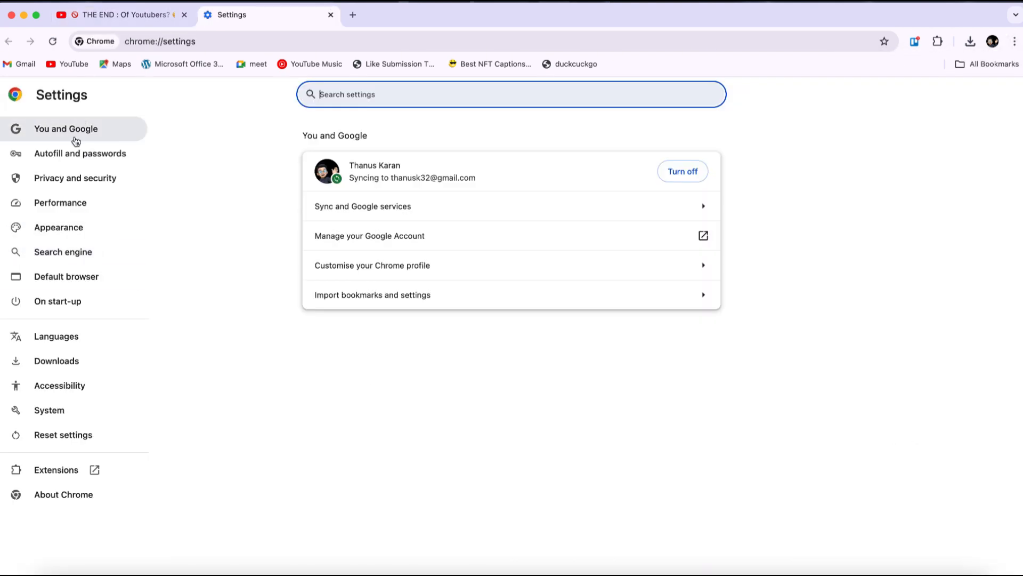
left_click(49, 410)
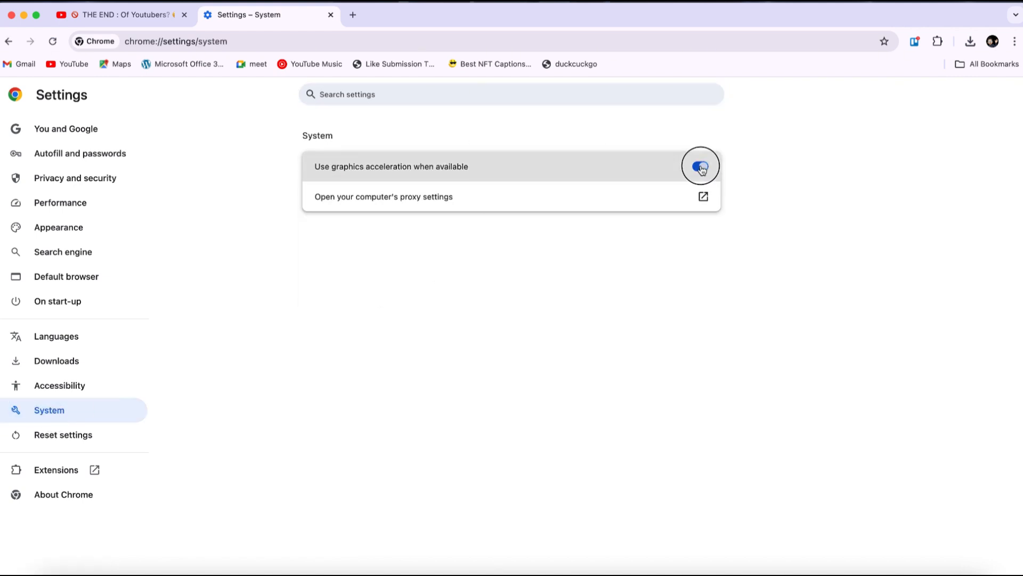
left_click(701, 166)
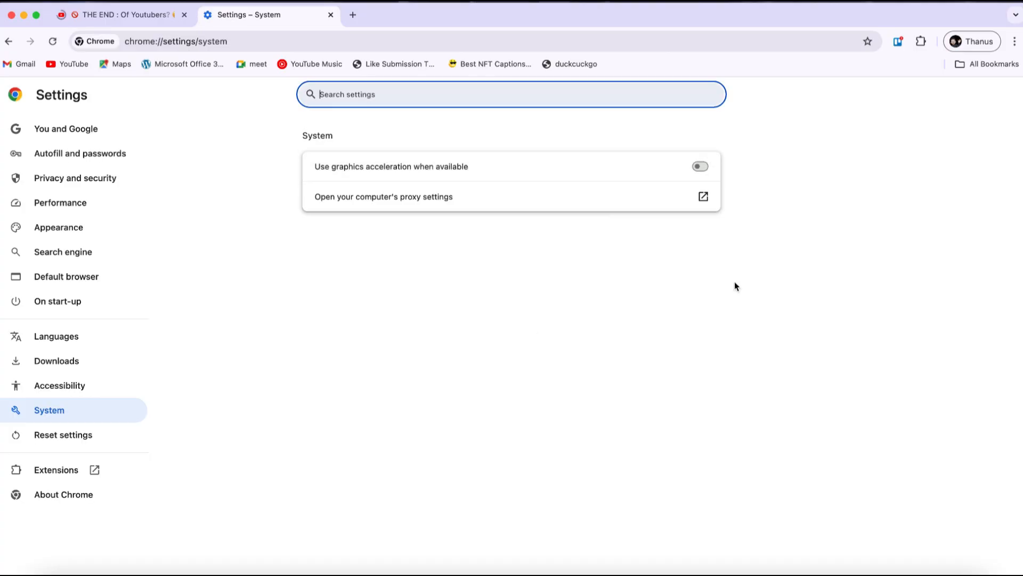
- Go to Chrome's Manage Extensions page listing the installed extensions
left_click(1014, 41)
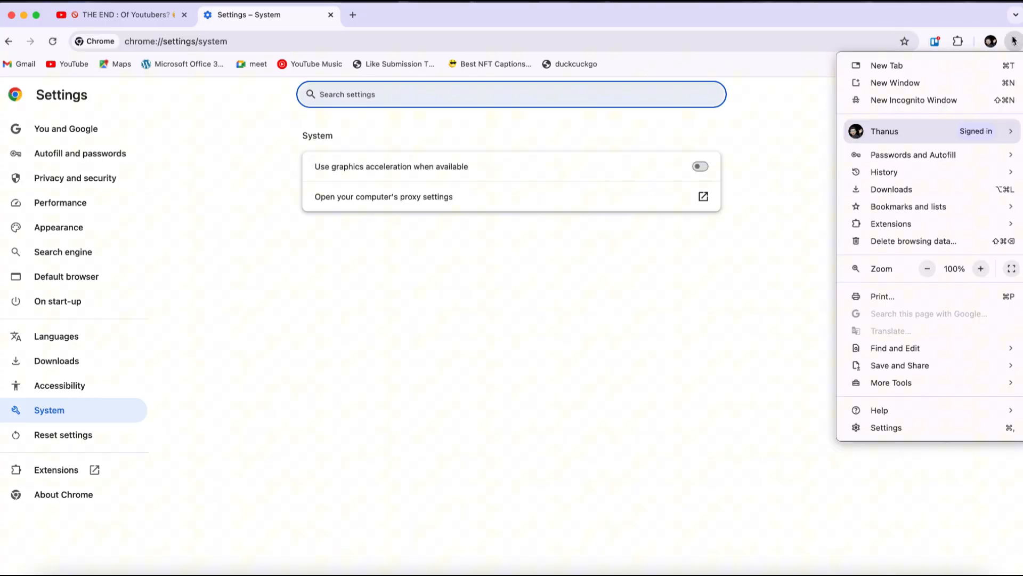
left_click(890, 224)
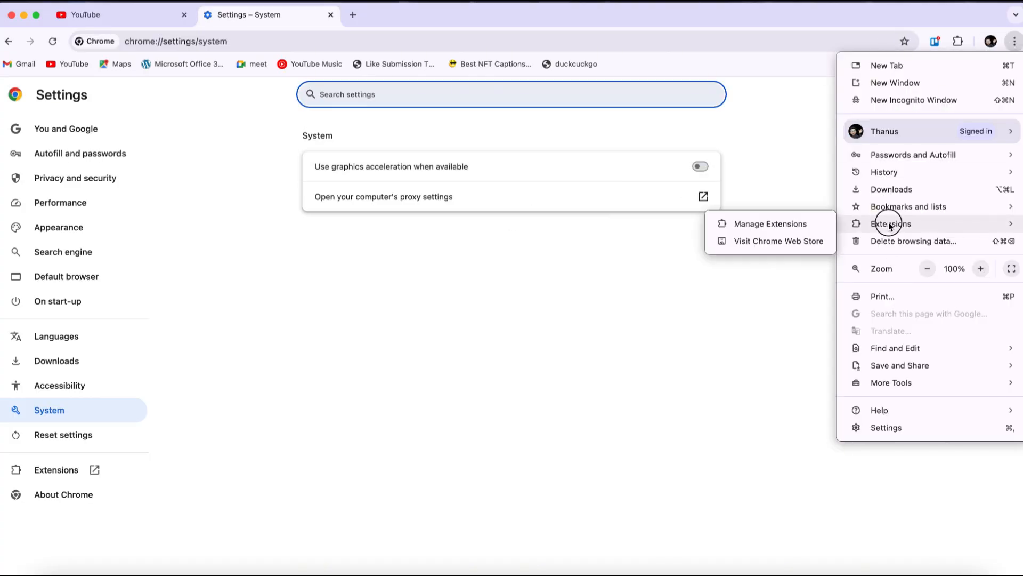
left_click(770, 223)
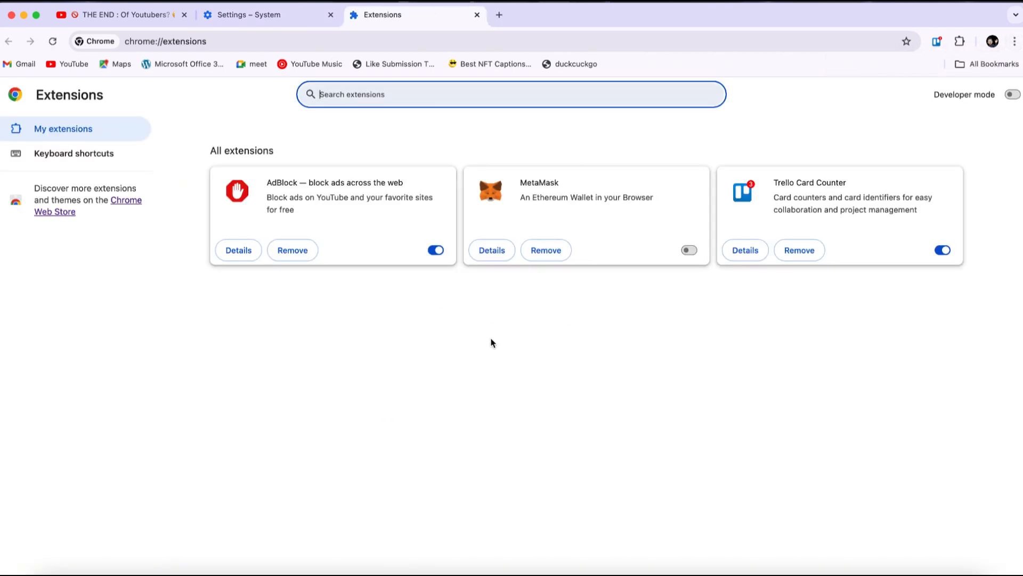
mouse_move(415, 406)
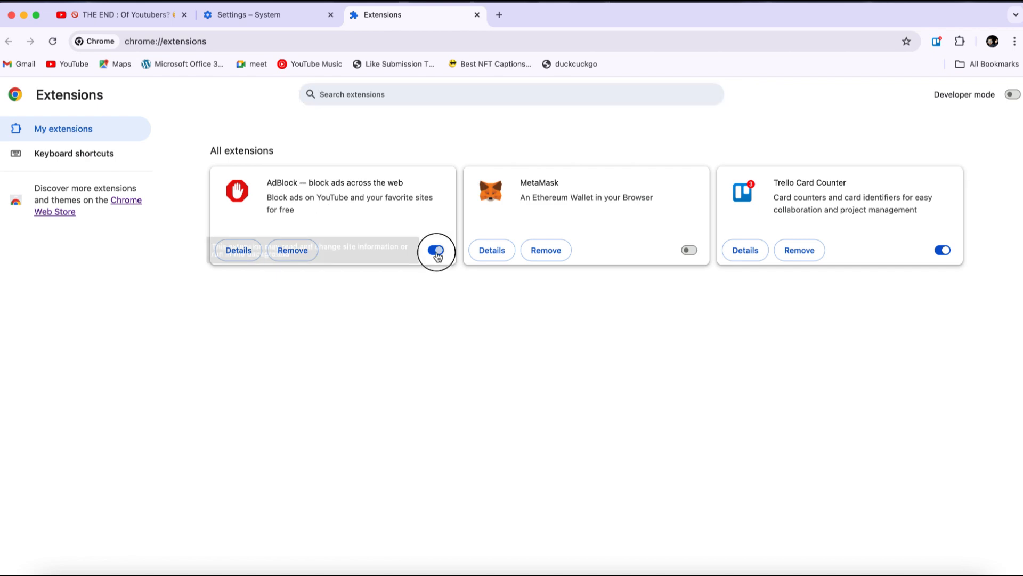
- Disable and remove the AdBlock extension, keeping MetaMask and Trello Card Counter
left_click(435, 249)
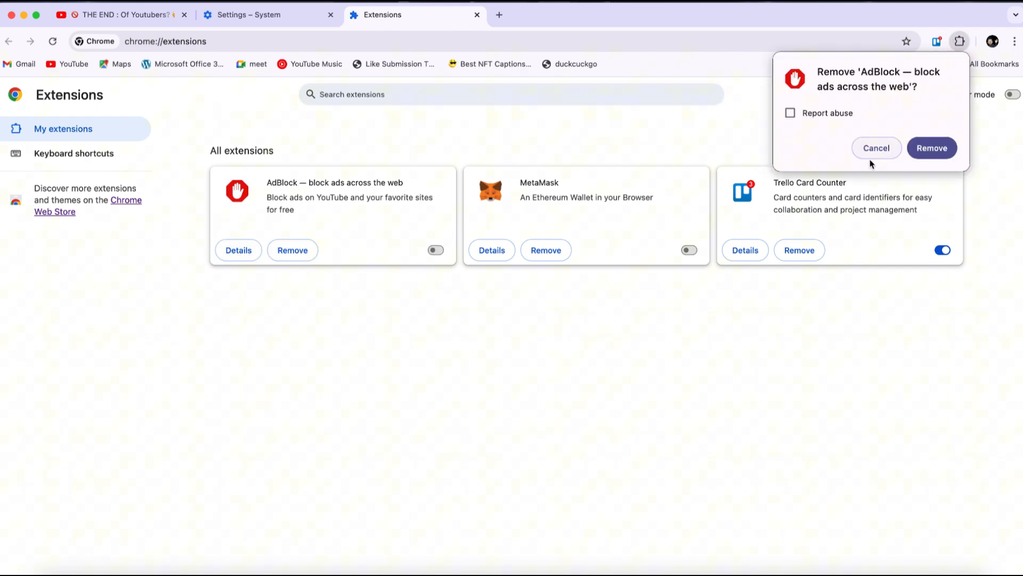
left_click(931, 147)
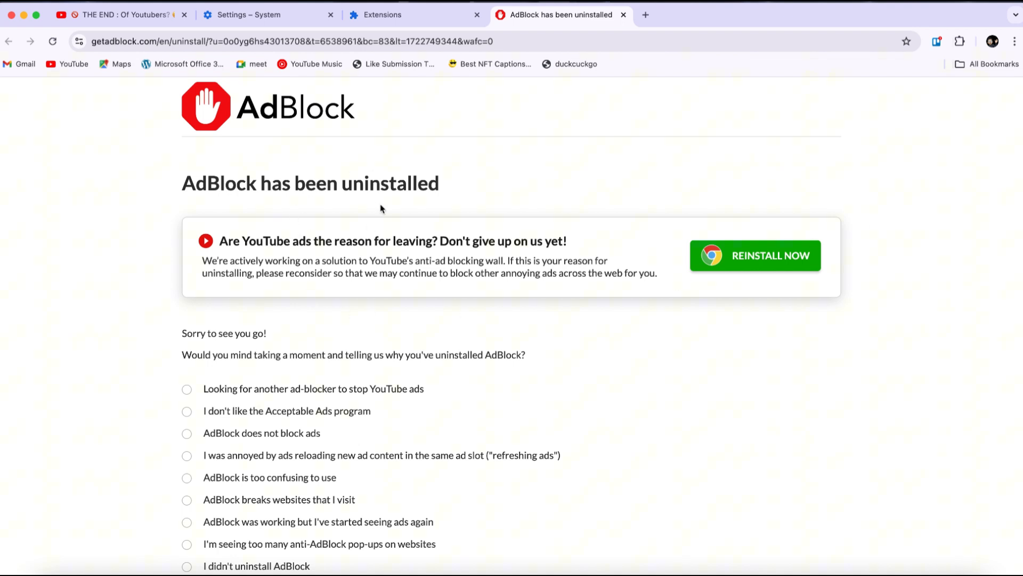
mouse_move(418, 22)
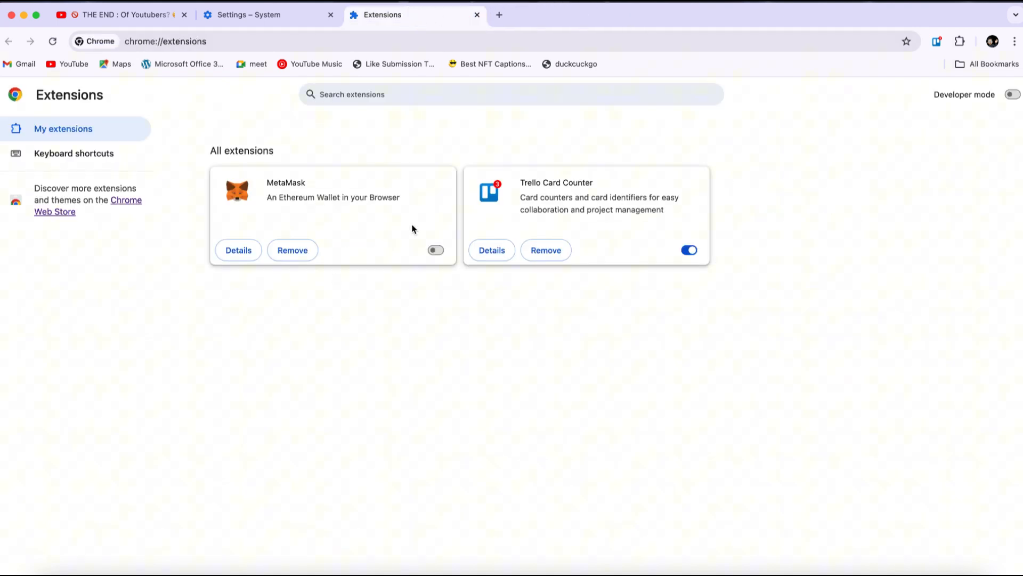
left_click(688, 250)
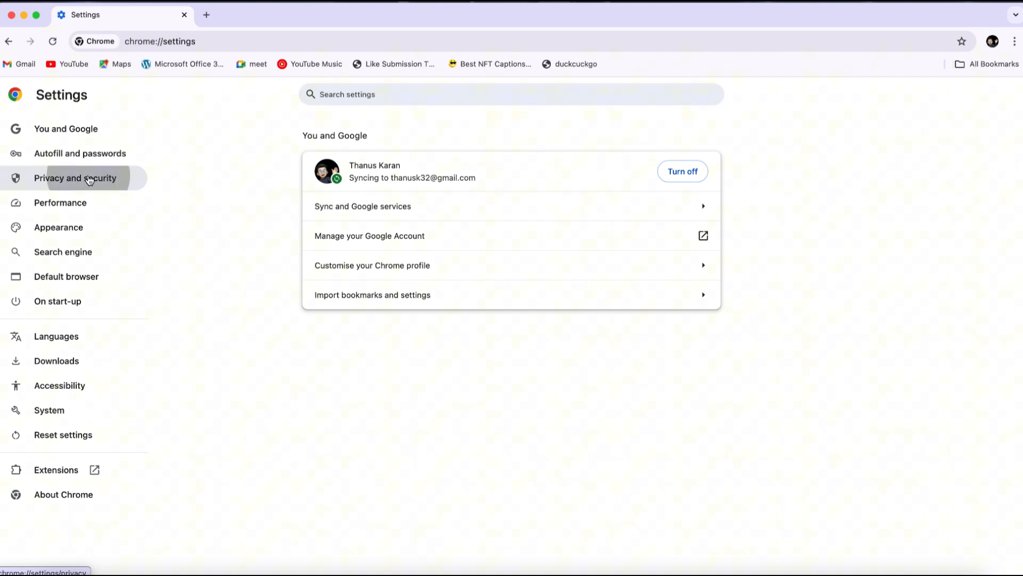
- Delete cookies, site data and cached images and files for all time
left_click(75, 178)
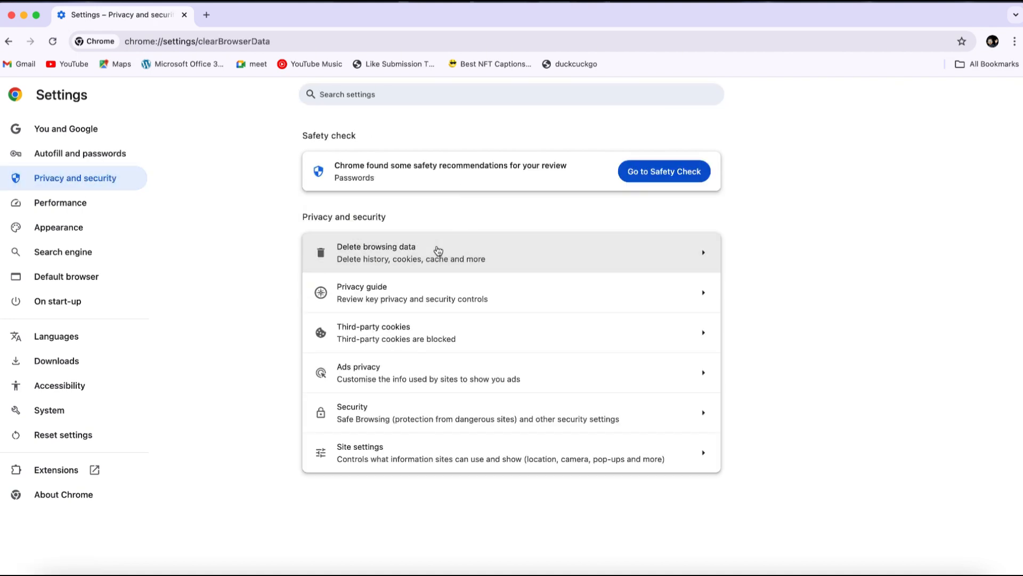
left_click(439, 252)
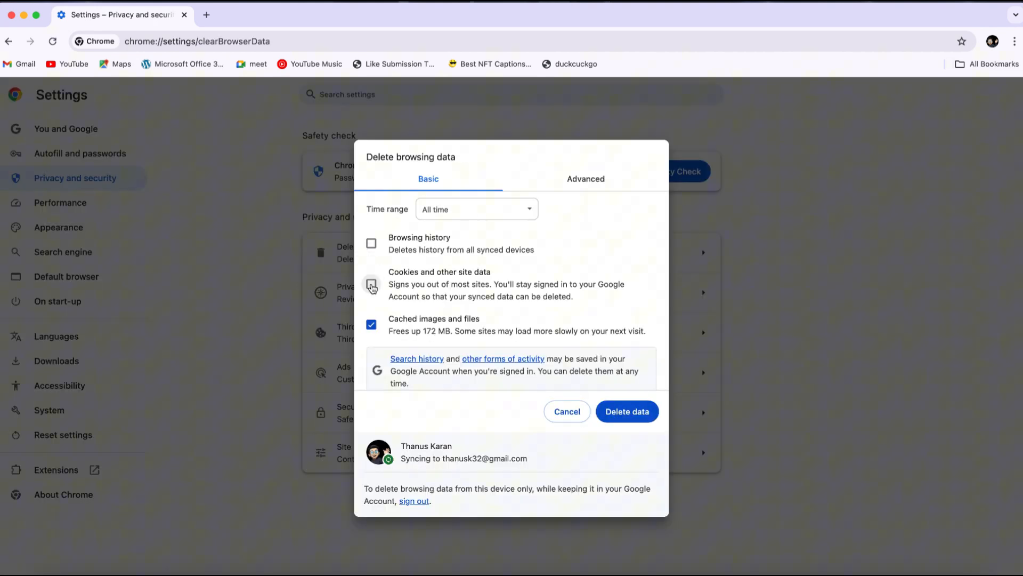
left_click(371, 284)
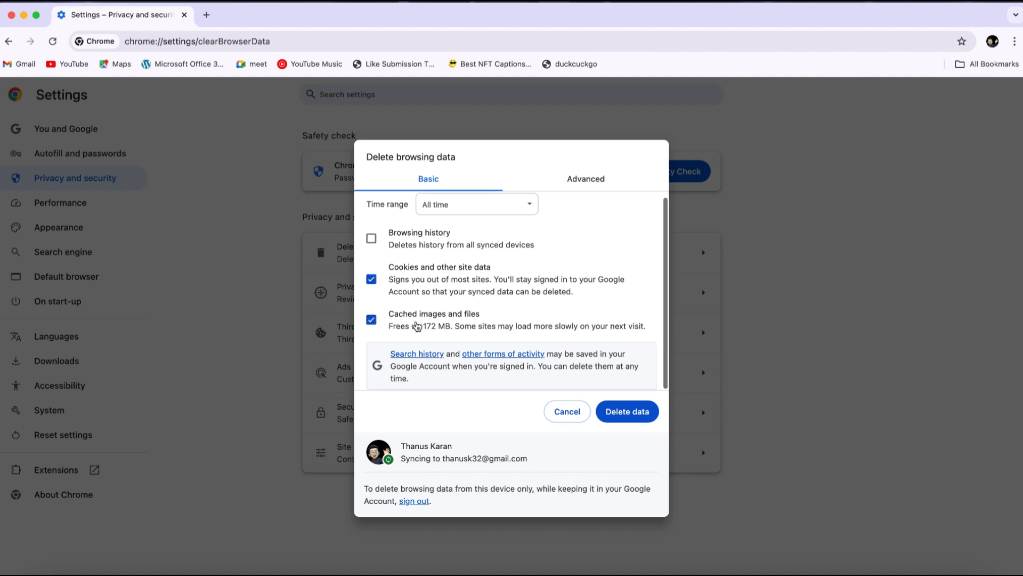
left_click(626, 412)
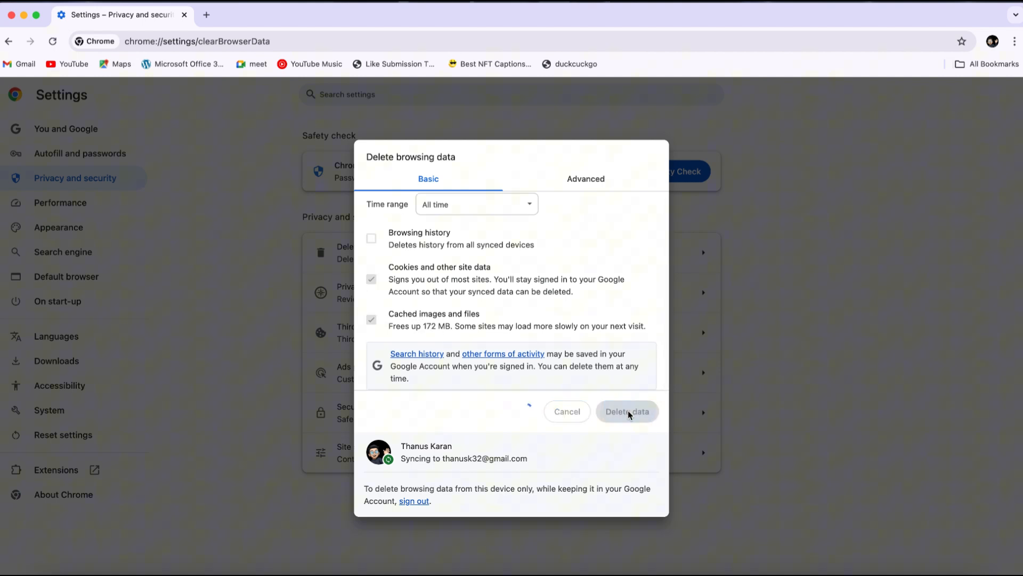